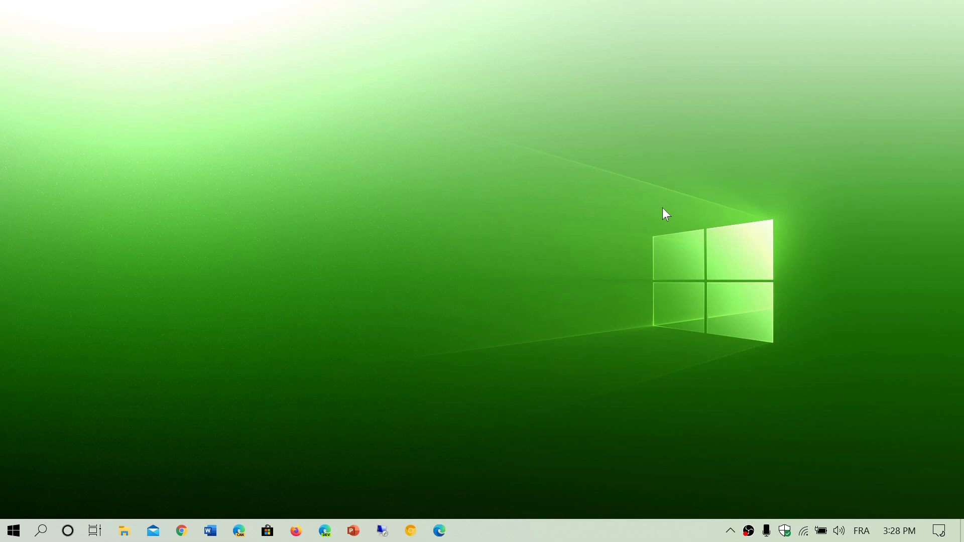
Reach the Personalization page from the Action Center's All settings.
{"action": "left_click", "coordinate": [12, 530]}
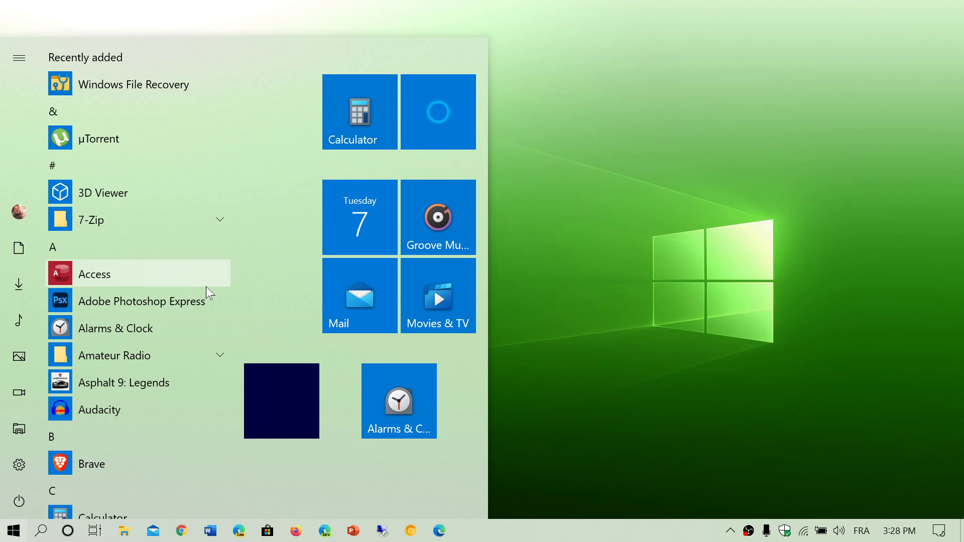
{"action": "mouse_move", "coordinate": [728, 207]}
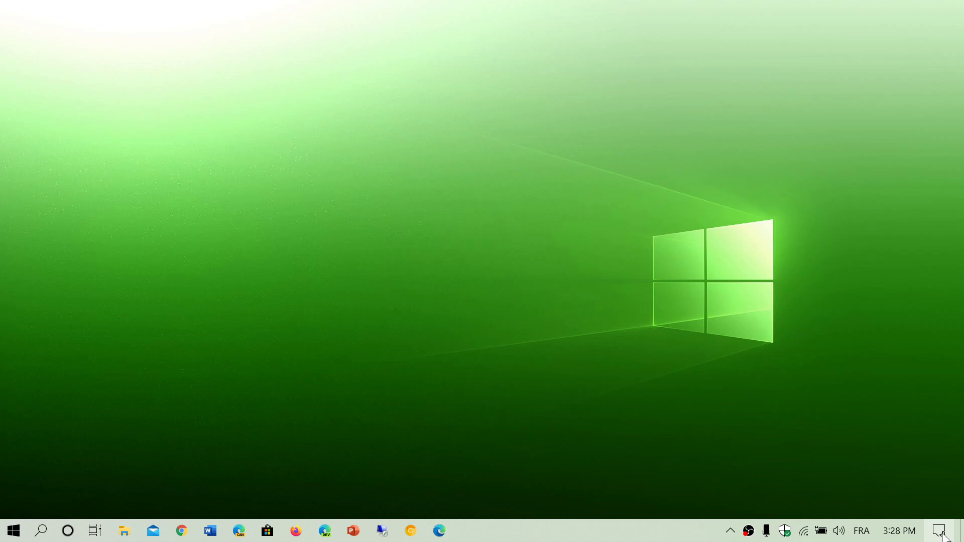
{"action": "left_click", "coordinate": [939, 530]}
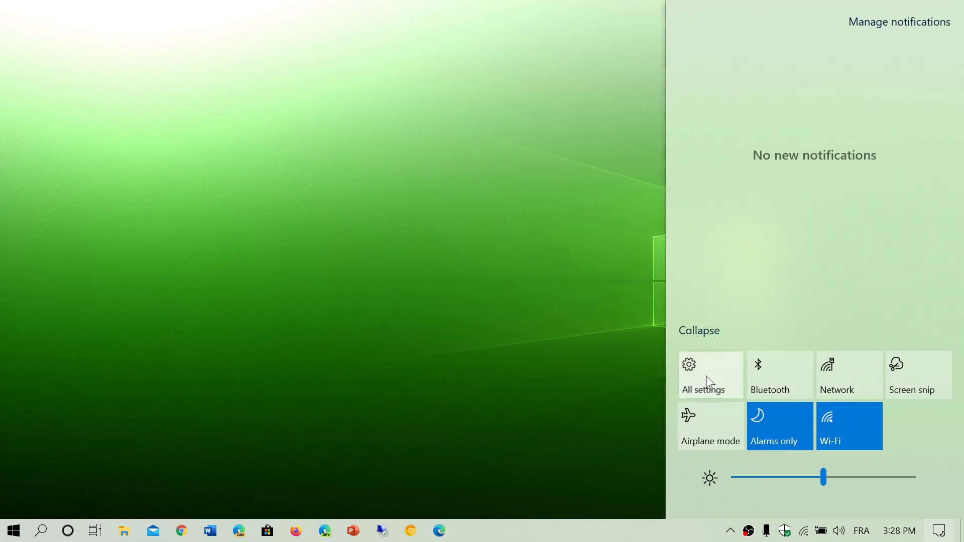
{"action": "left_click", "coordinate": [705, 375]}
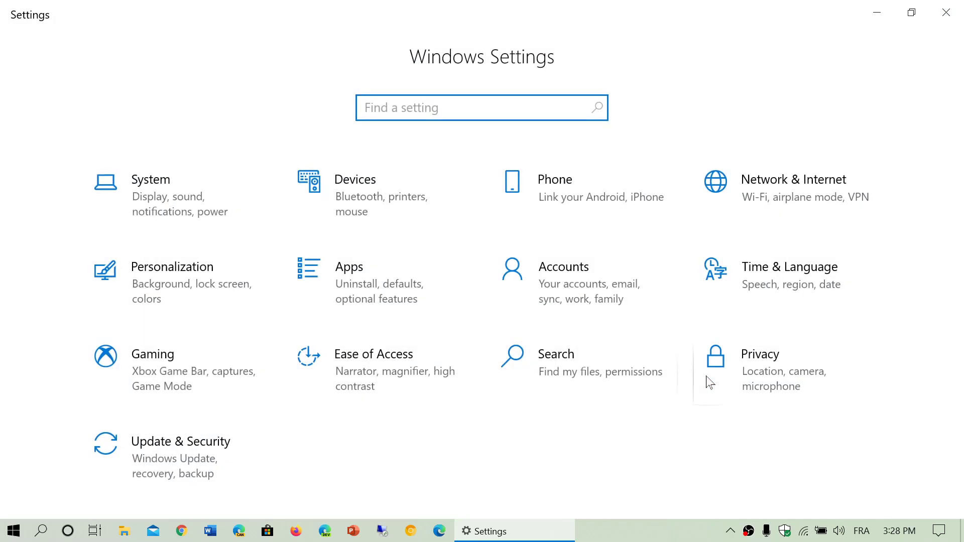
{"action": "mouse_move", "coordinate": [191, 302]}
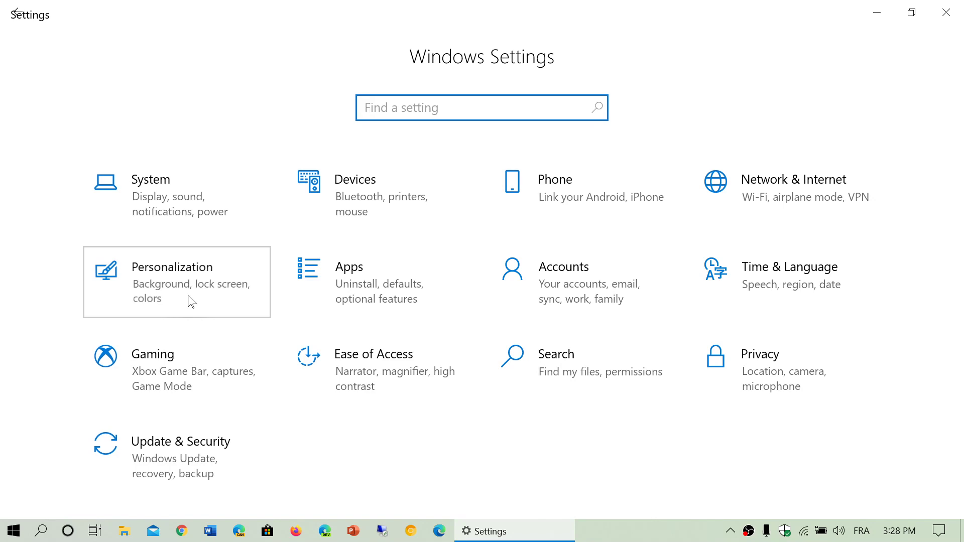
{"action": "left_click", "coordinate": [171, 281]}
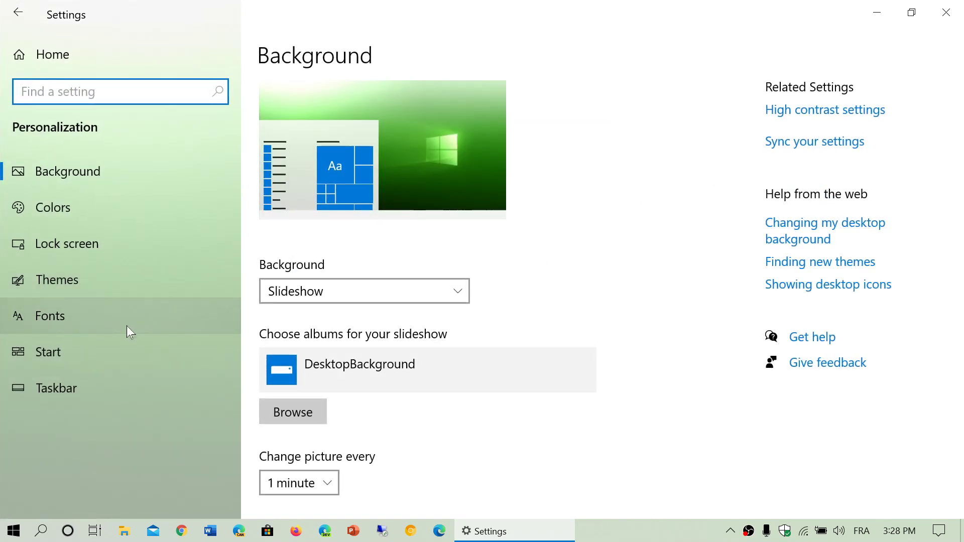
Switch 'Show most used apps' on and preview the Most used section in Start.
{"action": "left_click", "coordinate": [48, 351]}
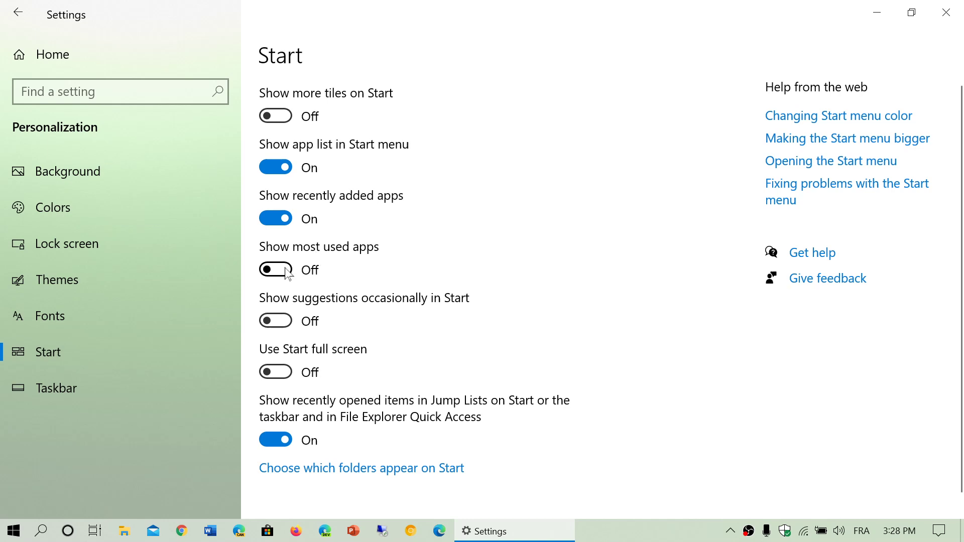
{"action": "left_click", "coordinate": [12, 530]}
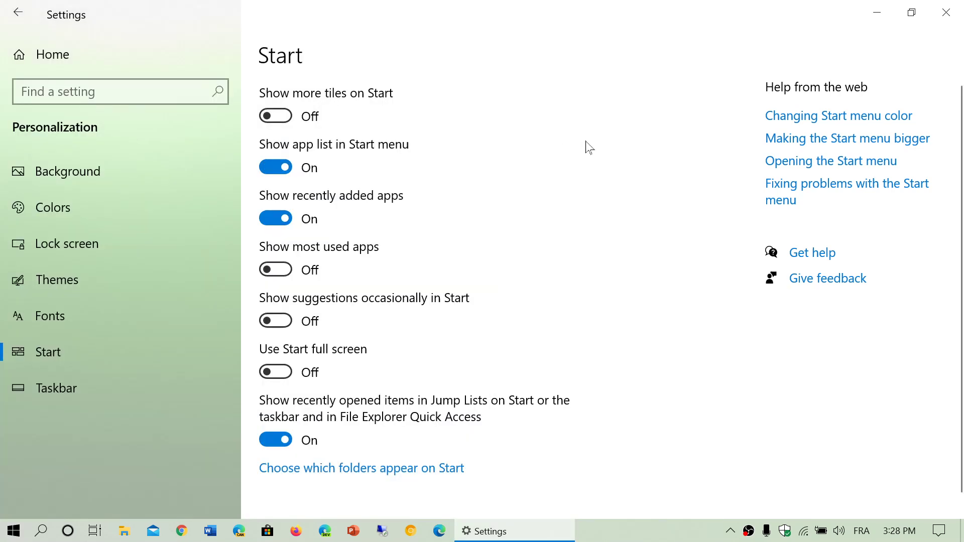
{"action": "left_click", "coordinate": [275, 269]}
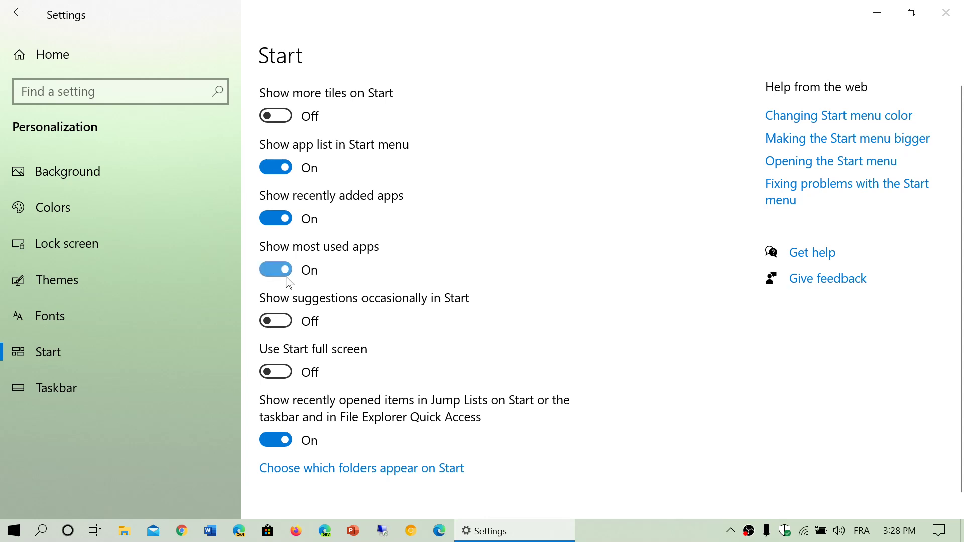
{"action": "left_click", "coordinate": [12, 530]}
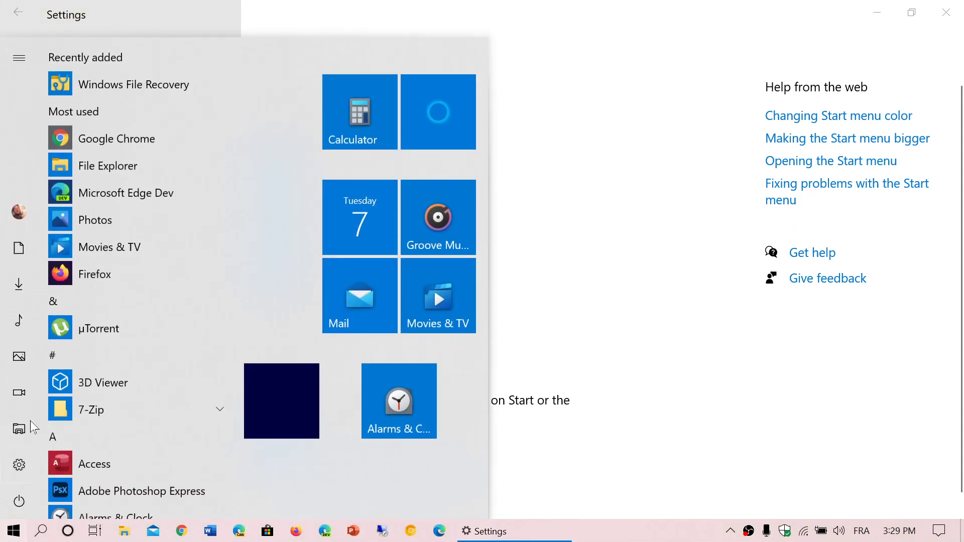
{"action": "mouse_move", "coordinate": [138, 274]}
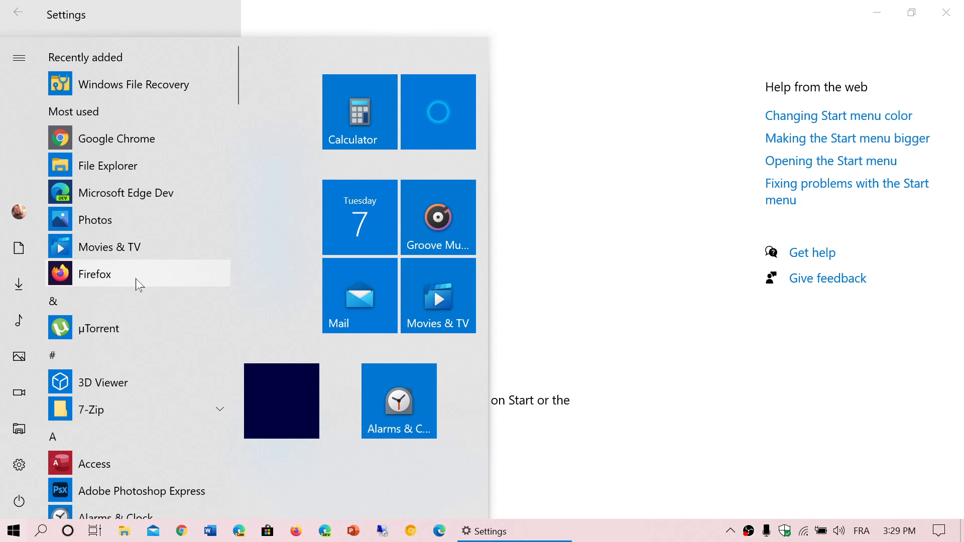
{"action": "mouse_move", "coordinate": [152, 183]}
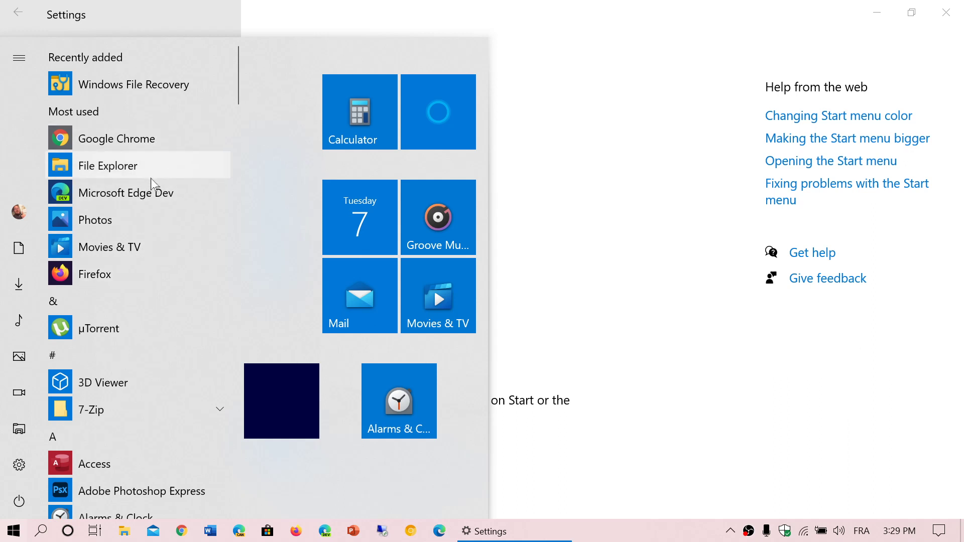
{"action": "mouse_move", "coordinate": [157, 263]}
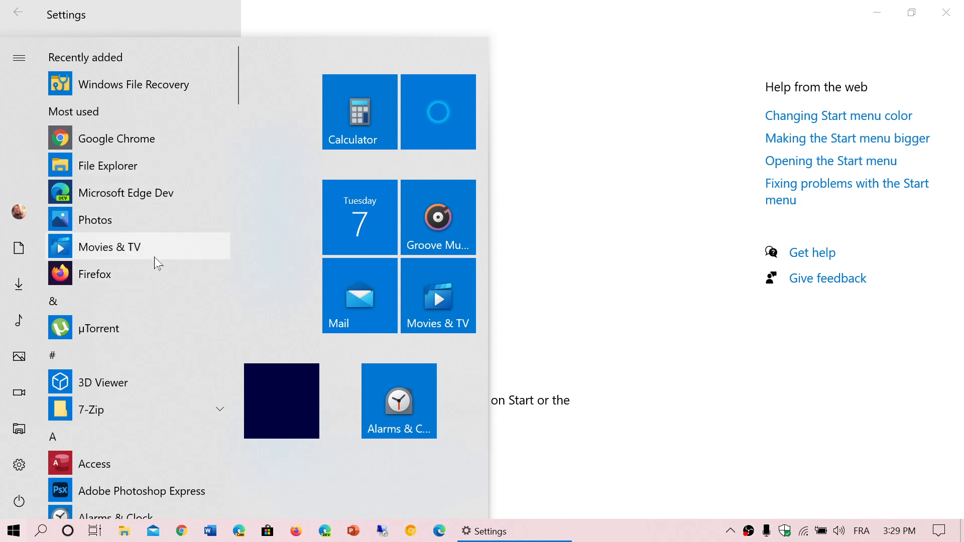
{"action": "mouse_move", "coordinate": [571, 159]}
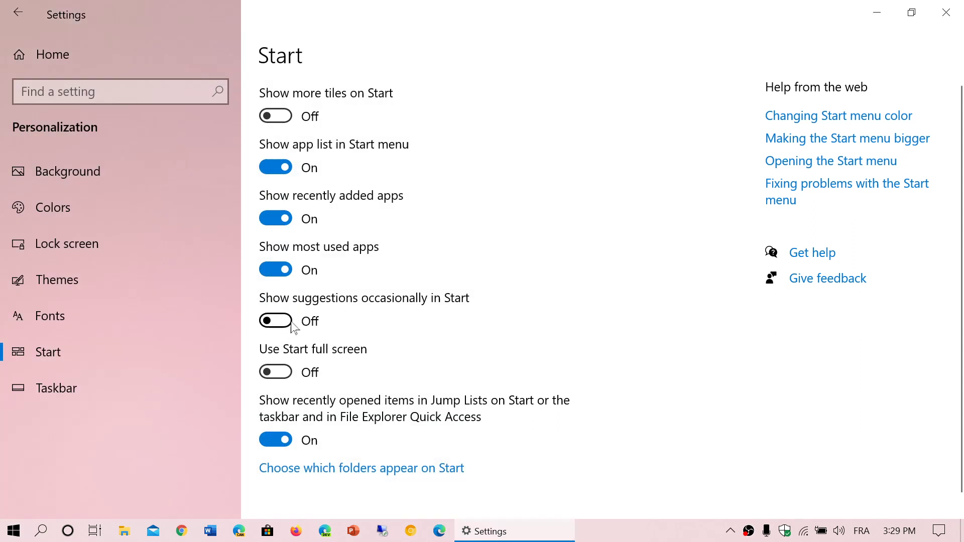
{"action": "left_click", "coordinate": [275, 320]}
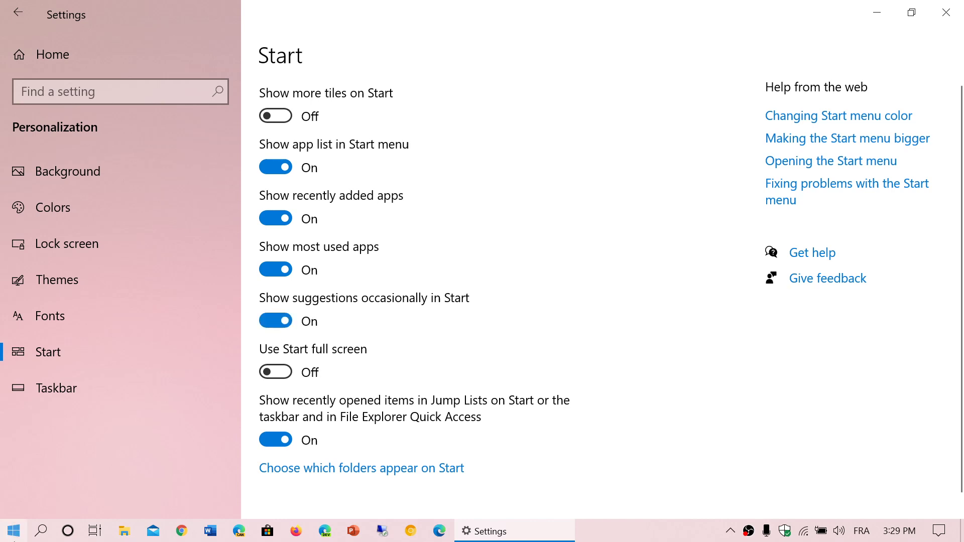
{"action": "left_click", "coordinate": [12, 530]}
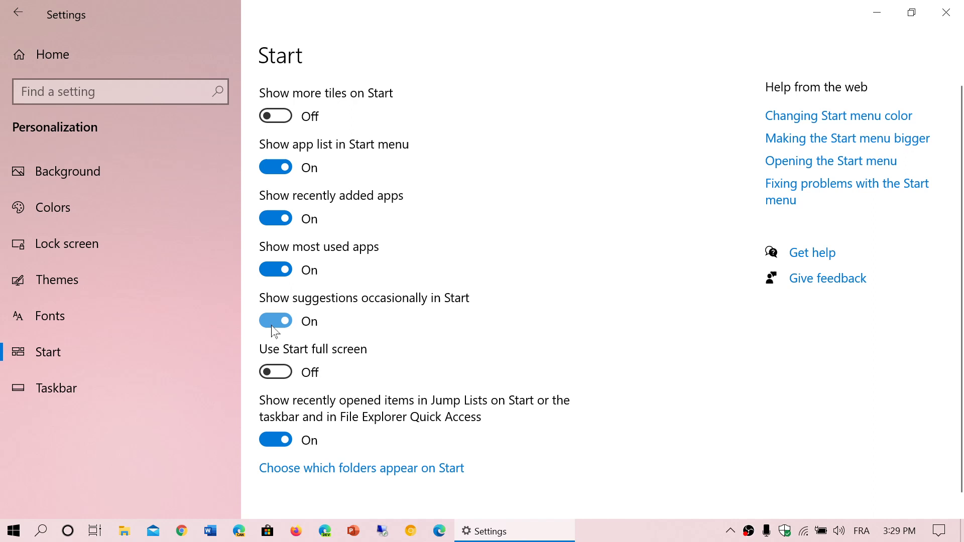
{"action": "left_click", "coordinate": [276, 321]}
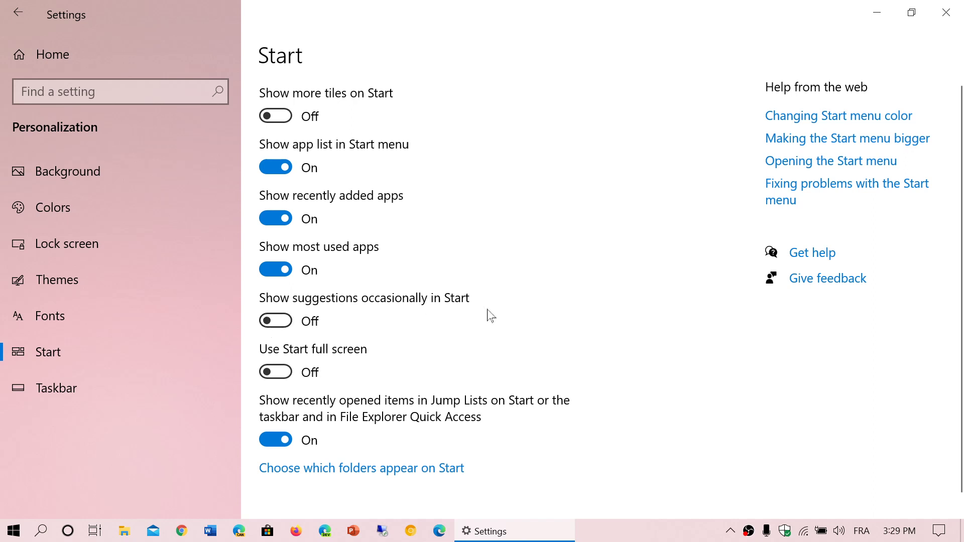
{"action": "mouse_move", "coordinate": [449, 93]}
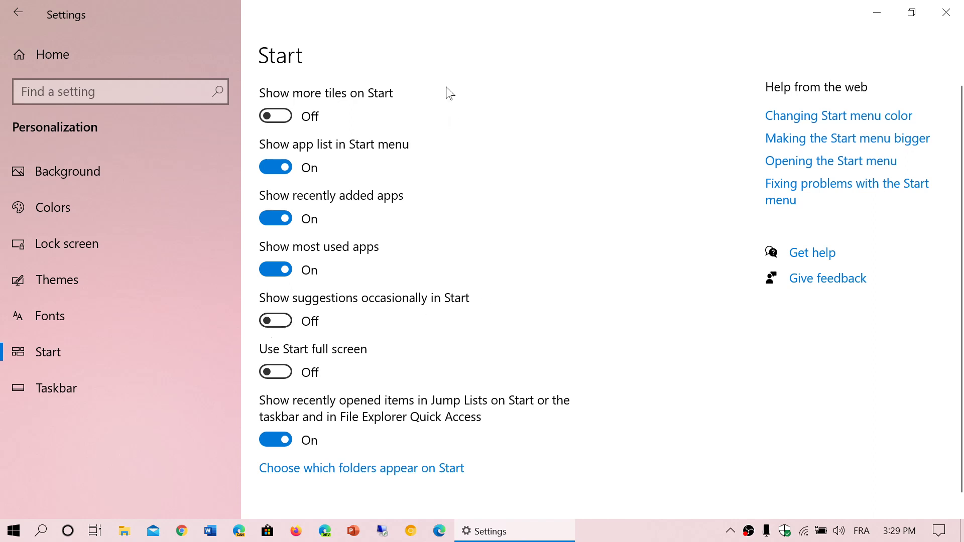
{"action": "mouse_move", "coordinate": [375, 405]}
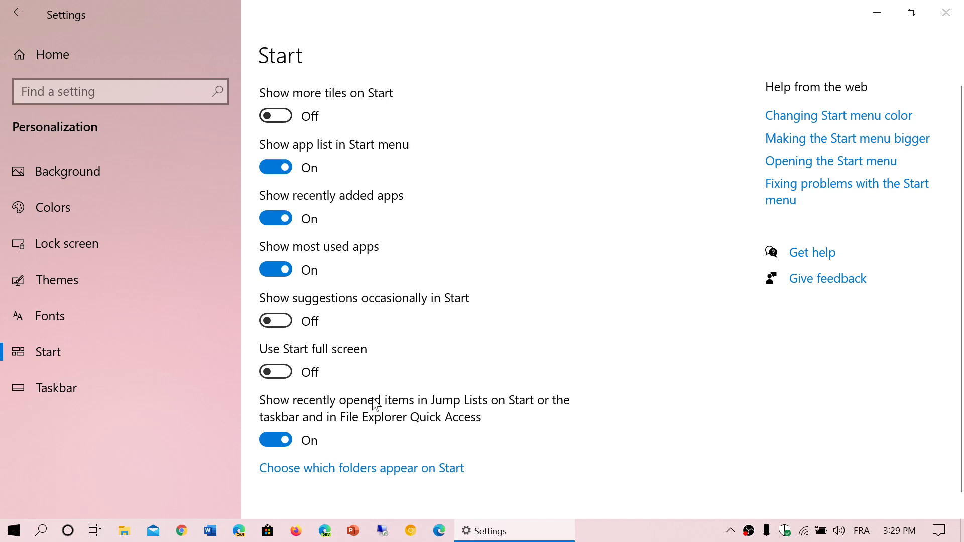
{"action": "left_click", "coordinate": [275, 372]}
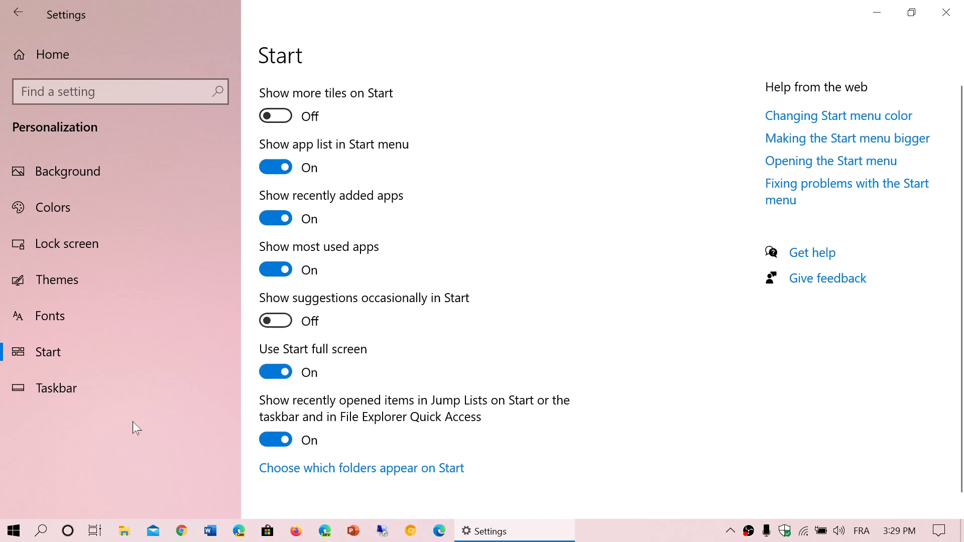
{"action": "left_click", "coordinate": [12, 530]}
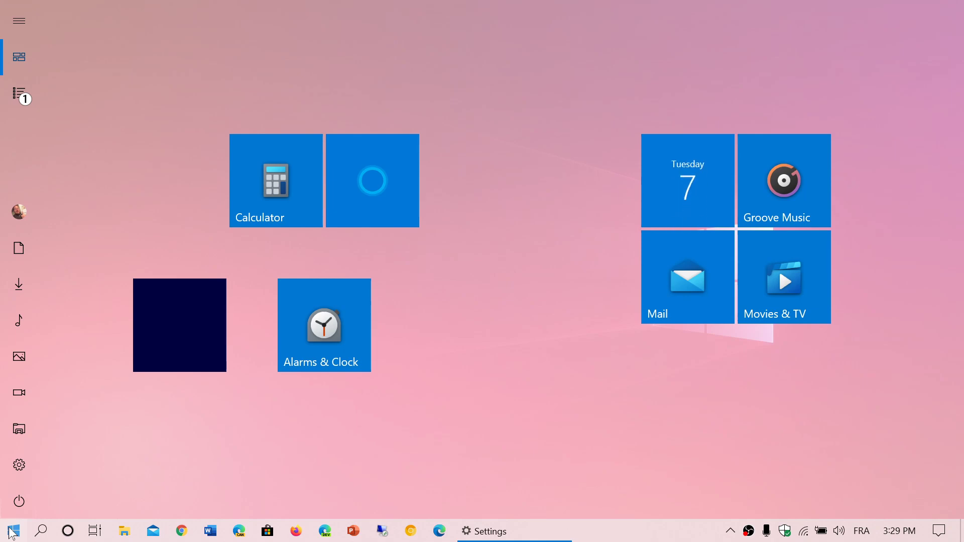
{"action": "left_click", "coordinate": [490, 530]}
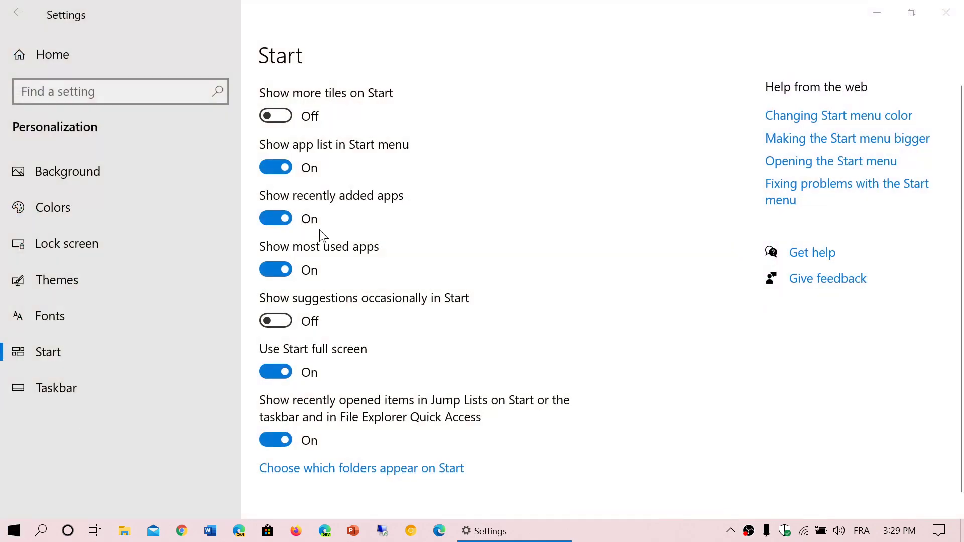
{"action": "mouse_move", "coordinate": [500, 169]}
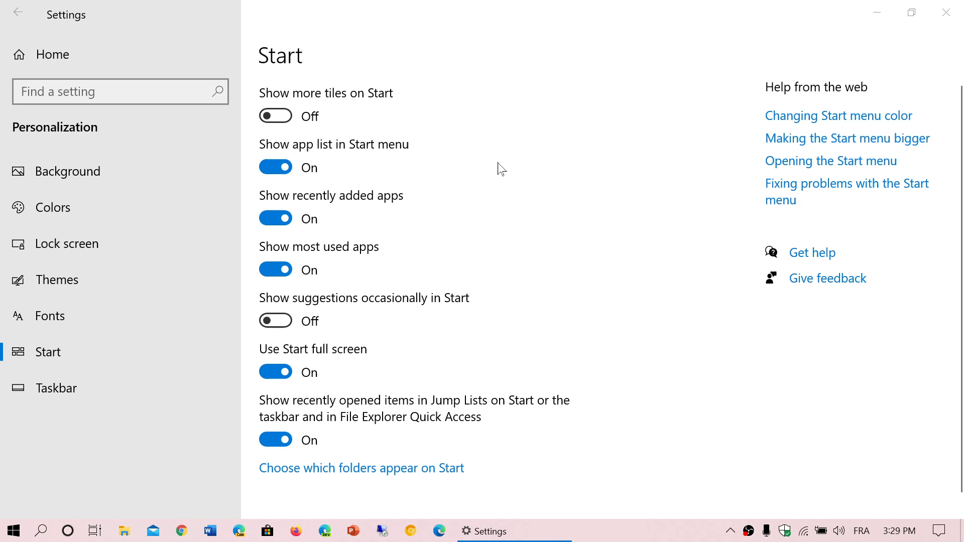
{"action": "mouse_move", "coordinate": [435, 332]}
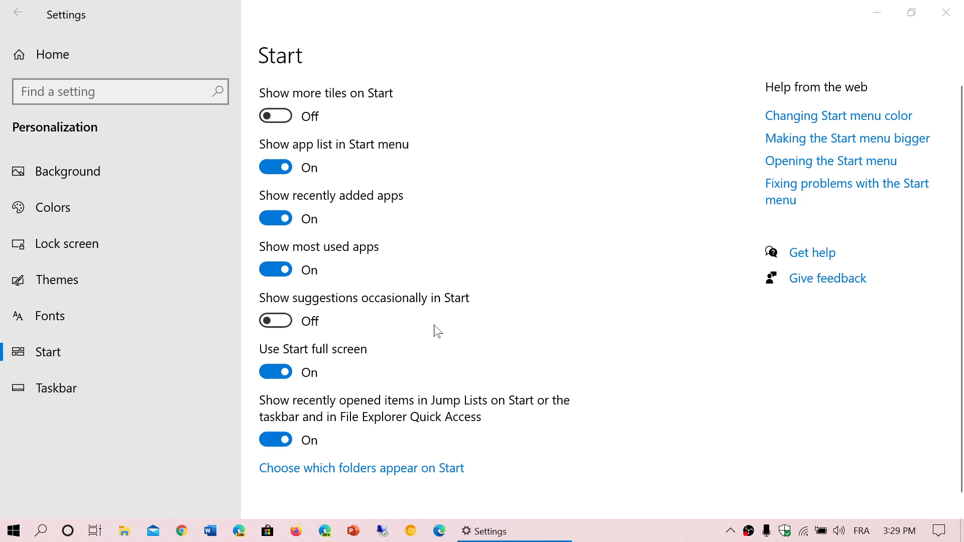
{"action": "mouse_move", "coordinate": [490, 272]}
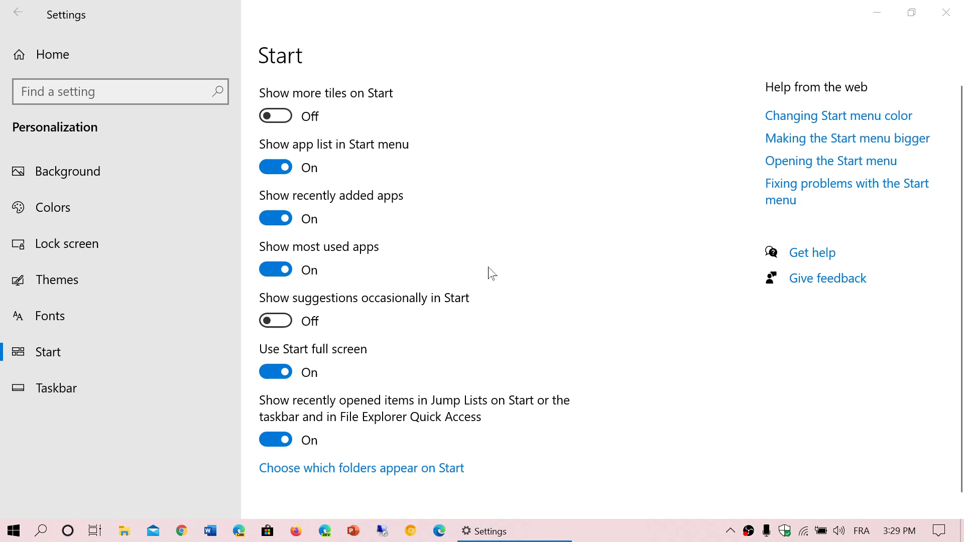
{"action": "scroll", "scroll_direction": "down", "scroll_amount": 3}
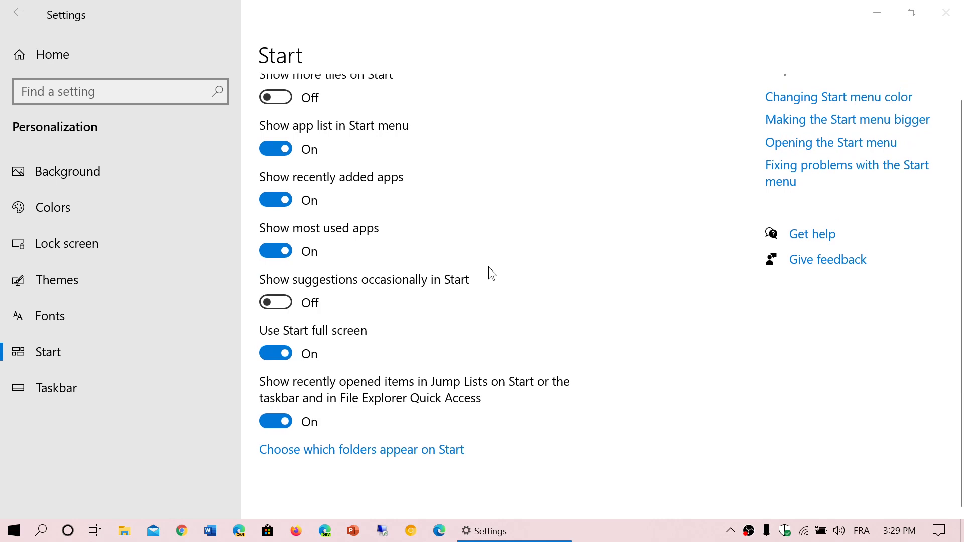
{"action": "mouse_move", "coordinate": [379, 207]}
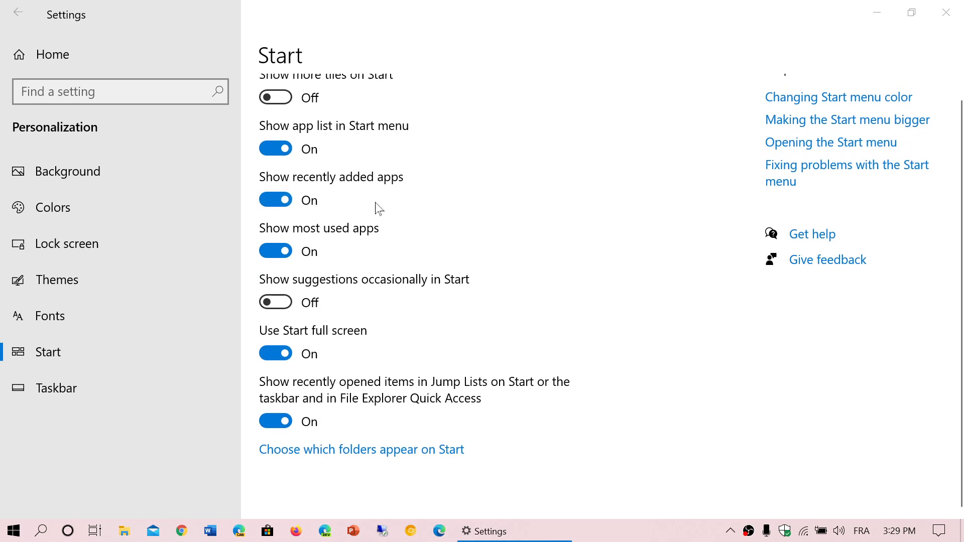
{"action": "scroll", "scroll_direction": "up", "scroll_amount": 3}
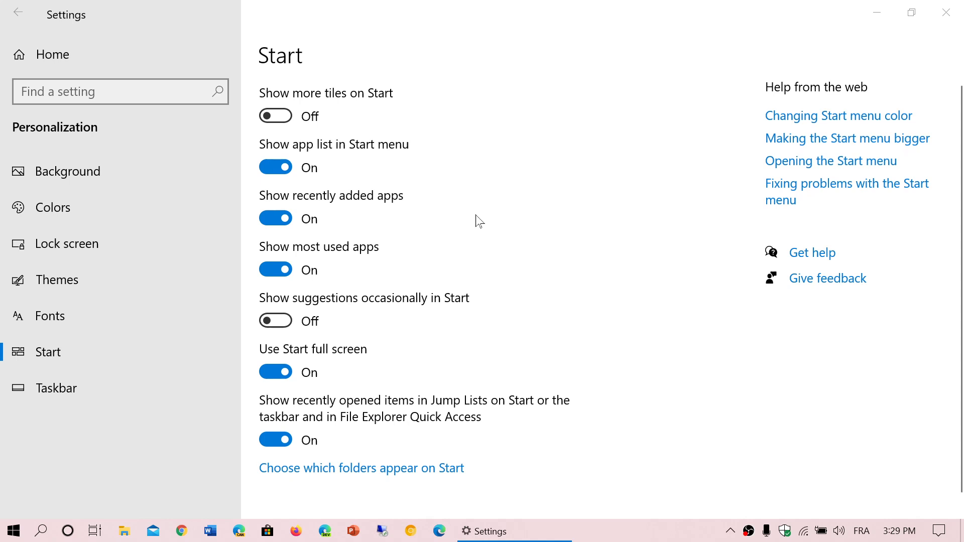
{"action": "mouse_move", "coordinate": [399, 265]}
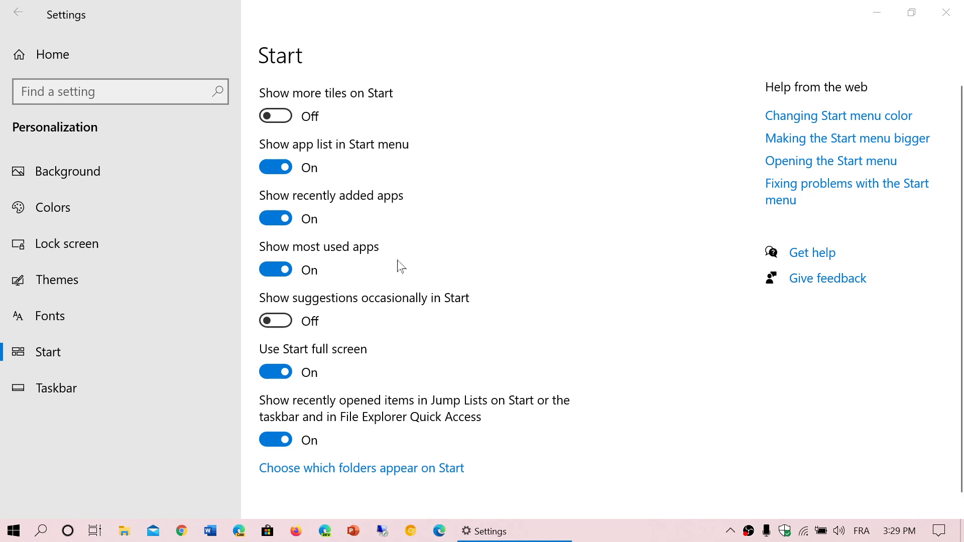
{"action": "mouse_move", "coordinate": [288, 211]}
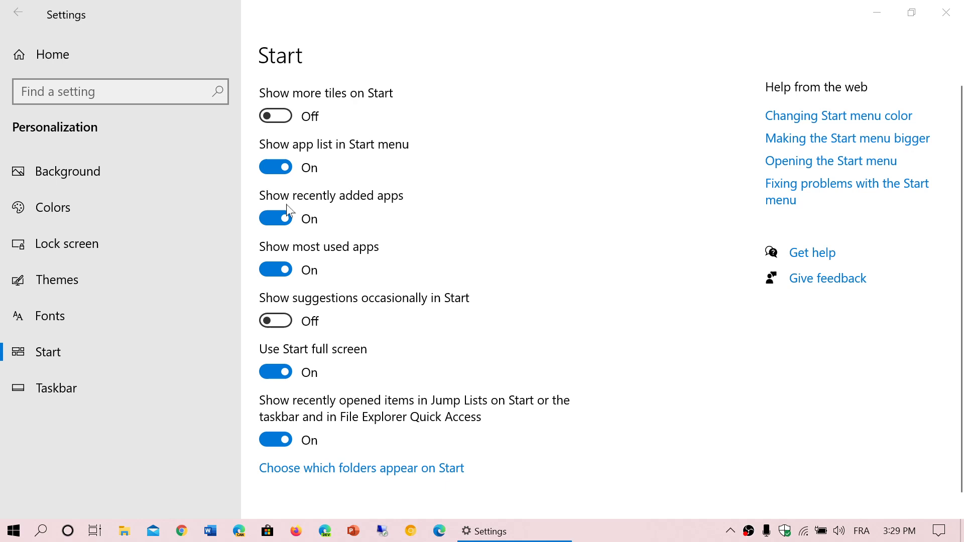
Switch off full-screen Start and the app list, then preview the tiles-only Start layout.
{"action": "left_click", "coordinate": [276, 372]}
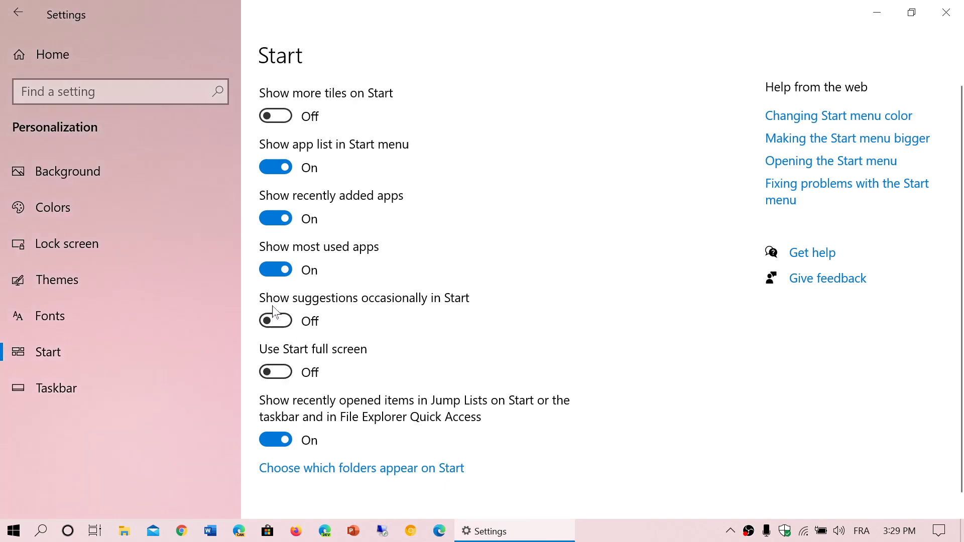
{"action": "left_click", "coordinate": [275, 269]}
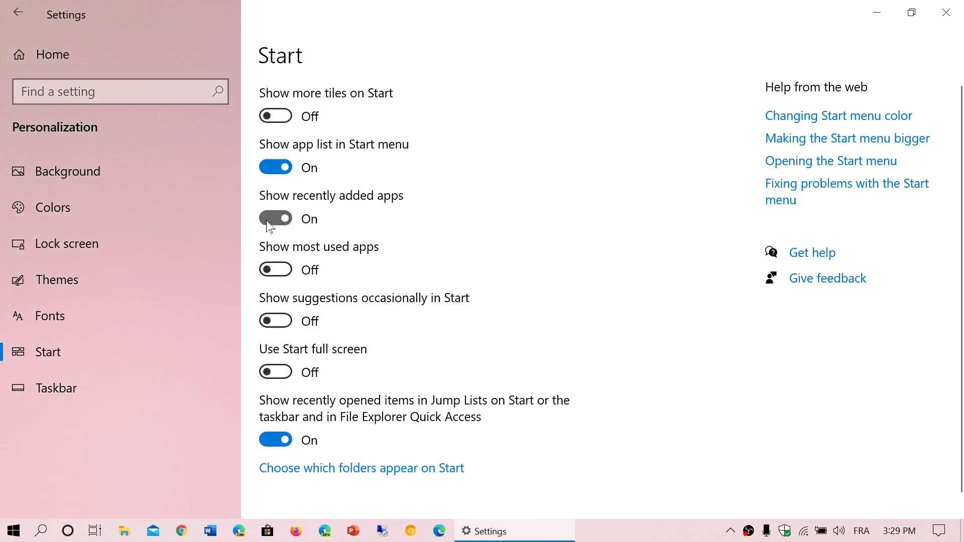
{"action": "left_click", "coordinate": [275, 167]}
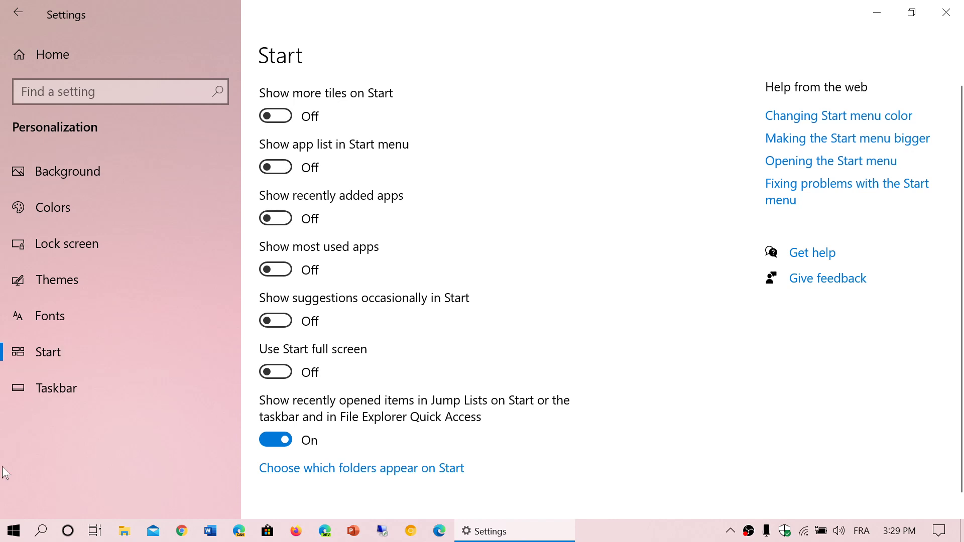
{"action": "left_click", "coordinate": [12, 531]}
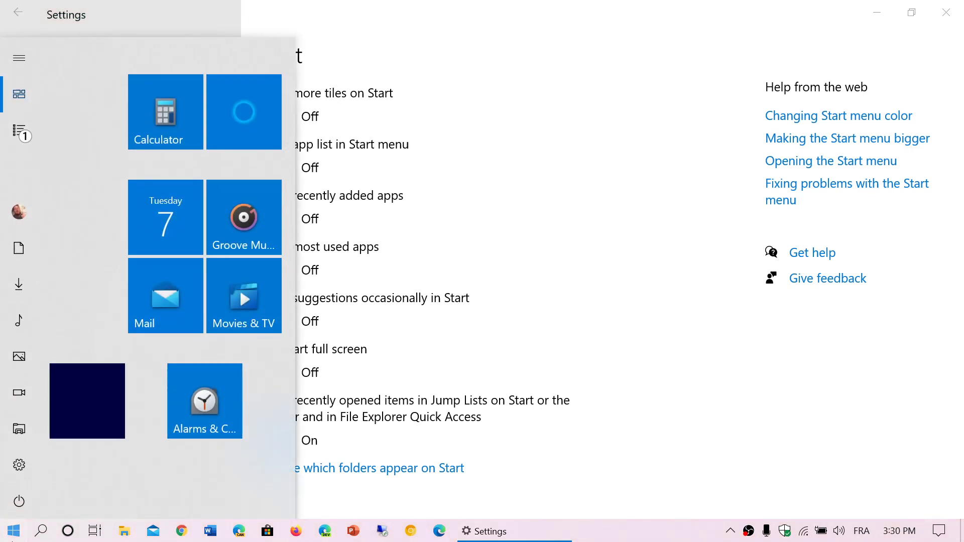
{"action": "mouse_move", "coordinate": [513, 239]}
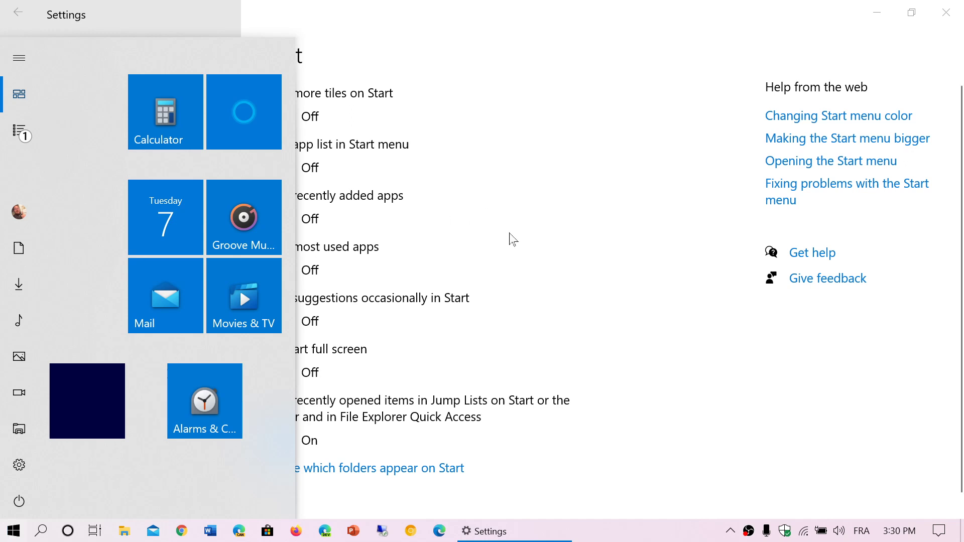
{"action": "mouse_move", "coordinate": [277, 278]}
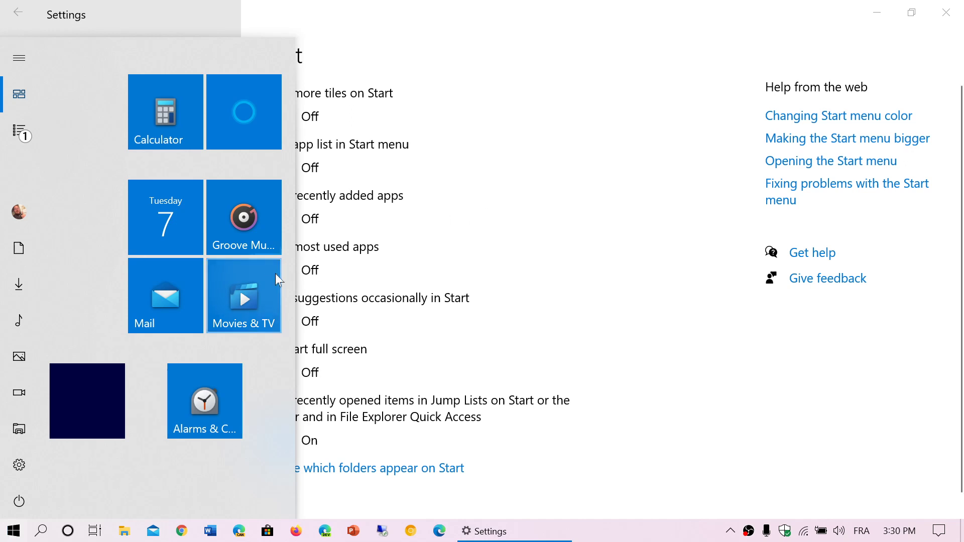
{"action": "mouse_move", "coordinate": [31, 271]}
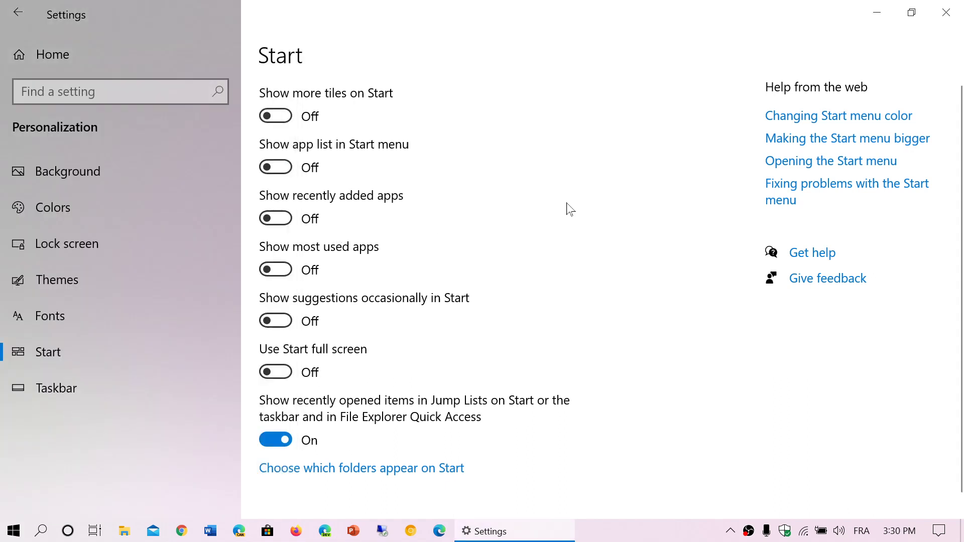
{"action": "mouse_move", "coordinate": [33, 507]}
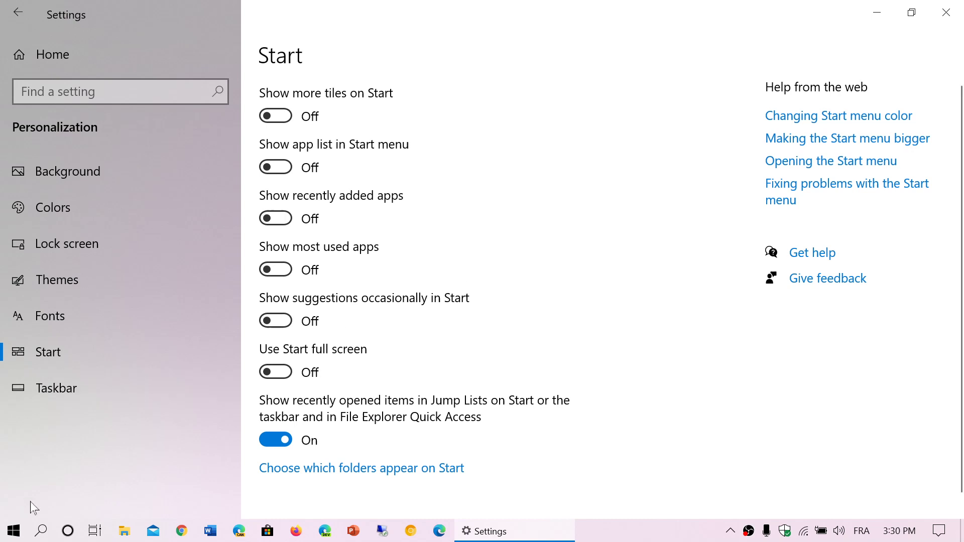
{"action": "left_click", "coordinate": [12, 530]}
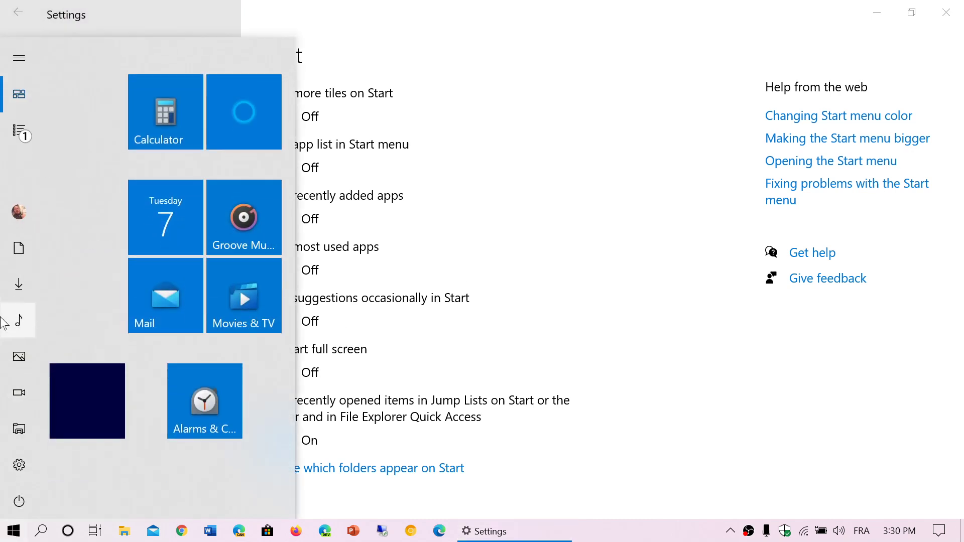
{"action": "mouse_move", "coordinate": [414, 414]}
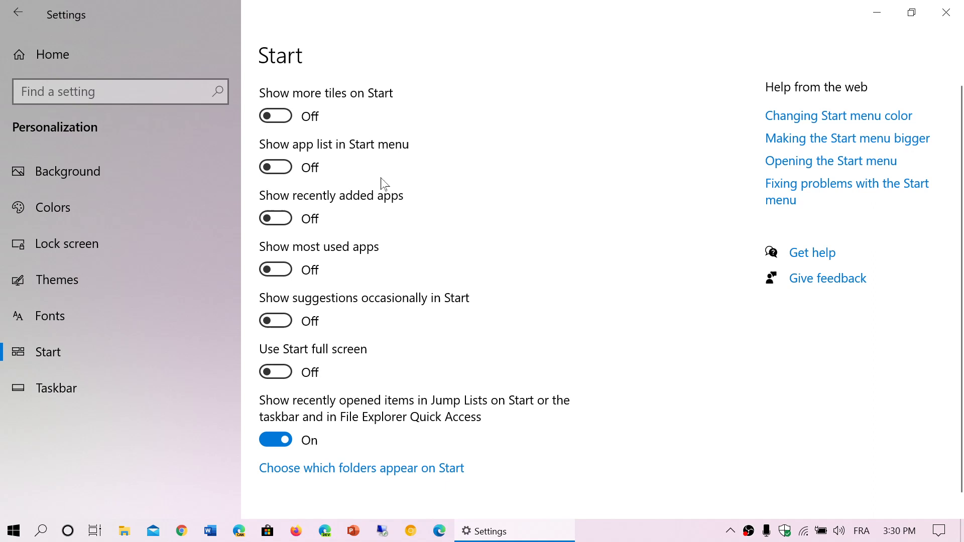
{"action": "mouse_move", "coordinate": [310, 201]}
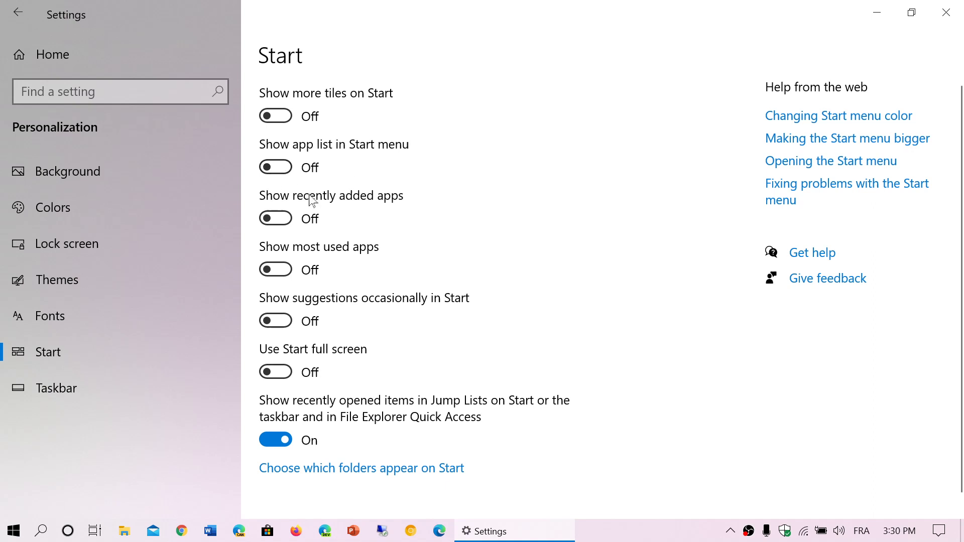
{"action": "mouse_move", "coordinate": [284, 315]}
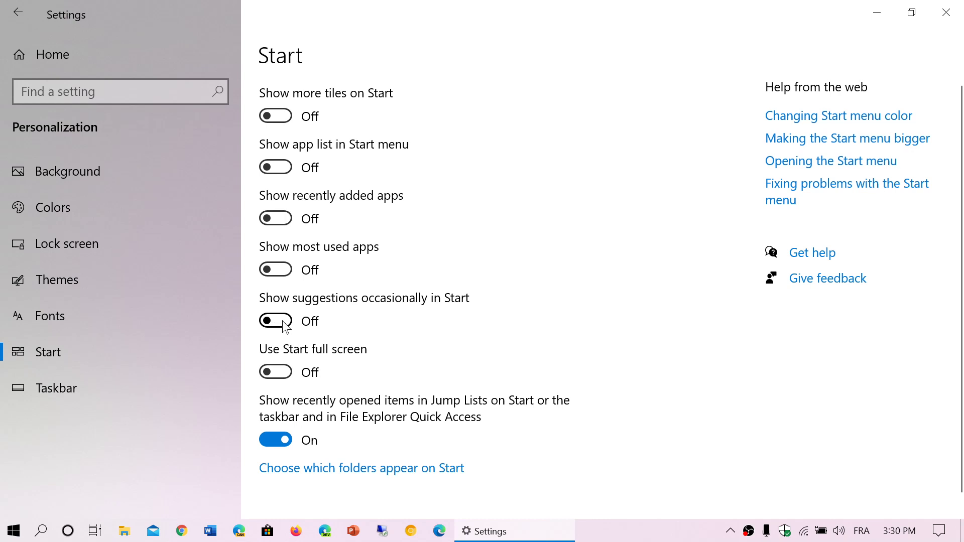
{"action": "mouse_move", "coordinate": [283, 277]}
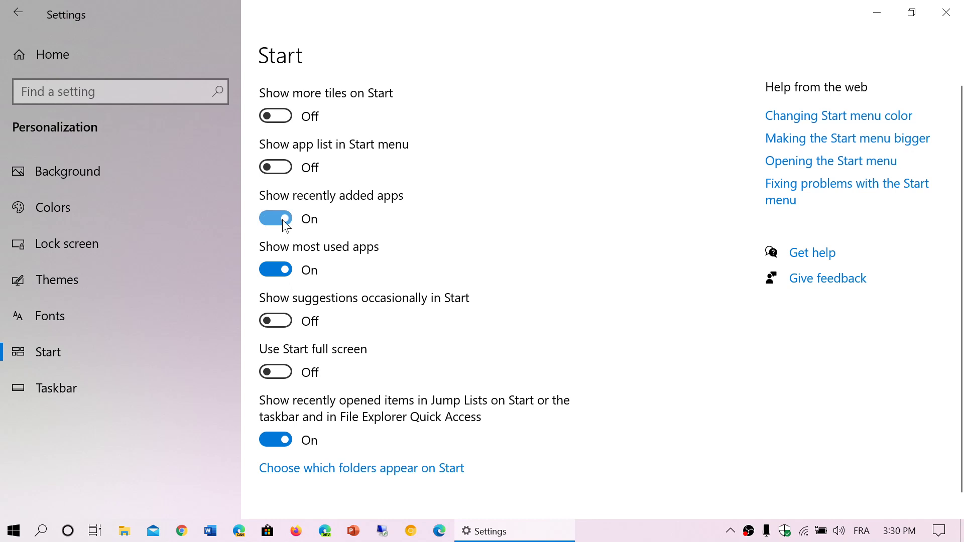
Switch 'Show app list in Start menu' back on and preview the restored app list.
{"action": "left_click", "coordinate": [275, 167]}
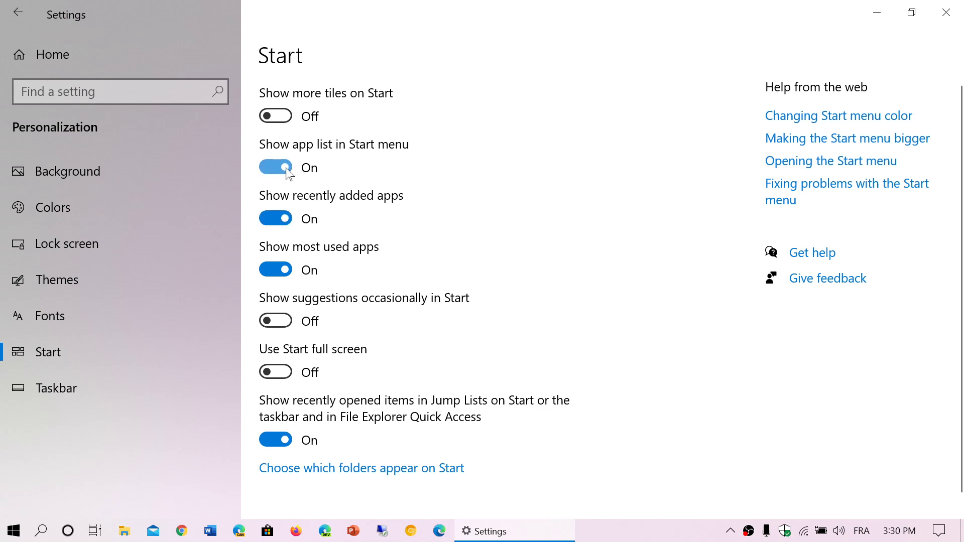
{"action": "mouse_move", "coordinate": [24, 441]}
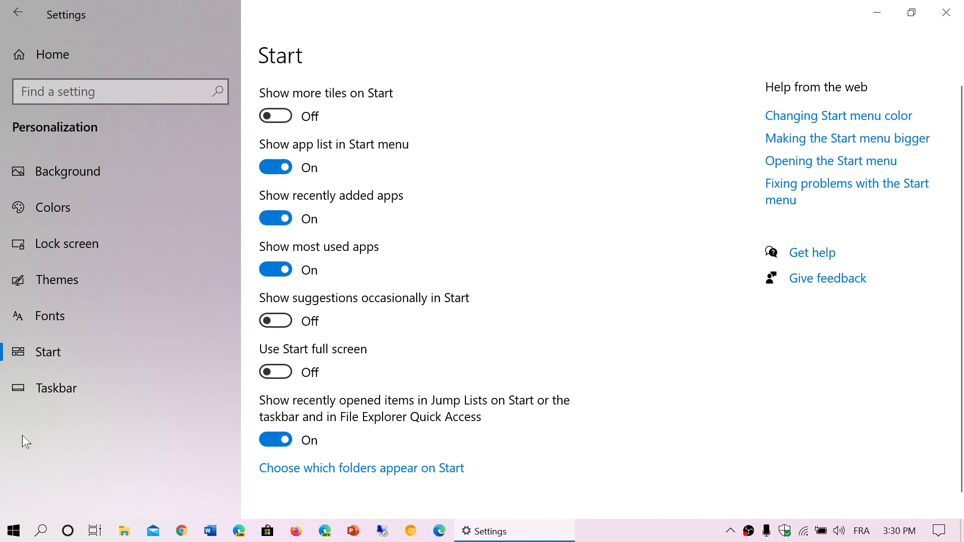
{"action": "left_click", "coordinate": [12, 530]}
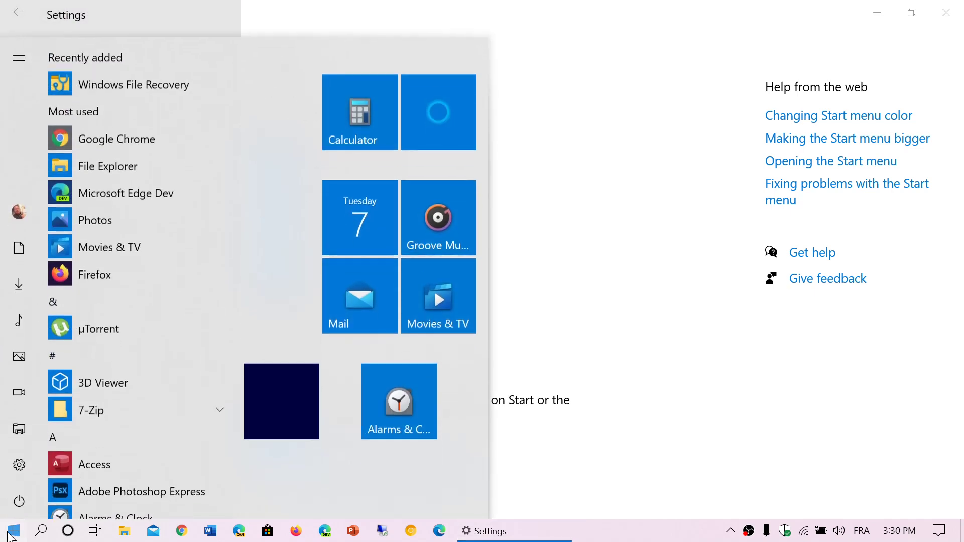
{"action": "left_click", "coordinate": [12, 530]}
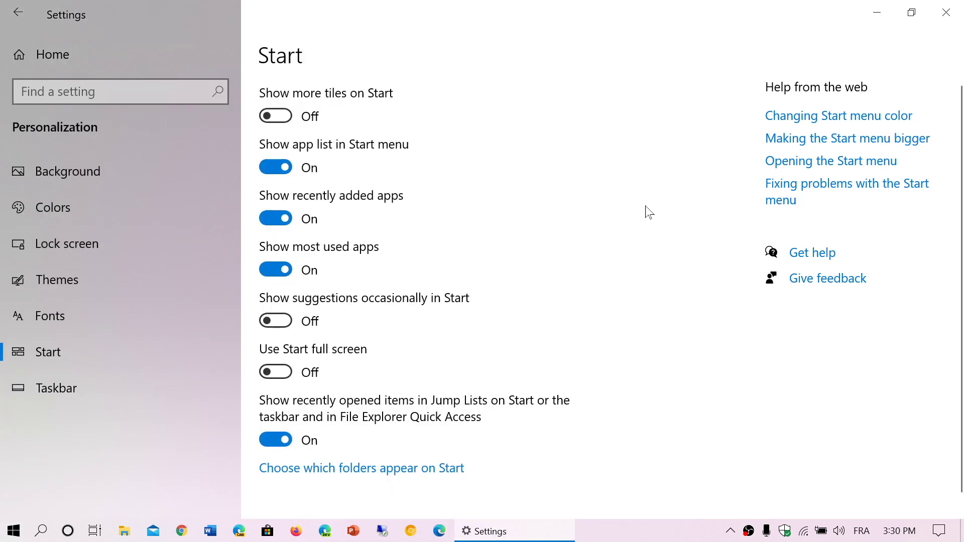